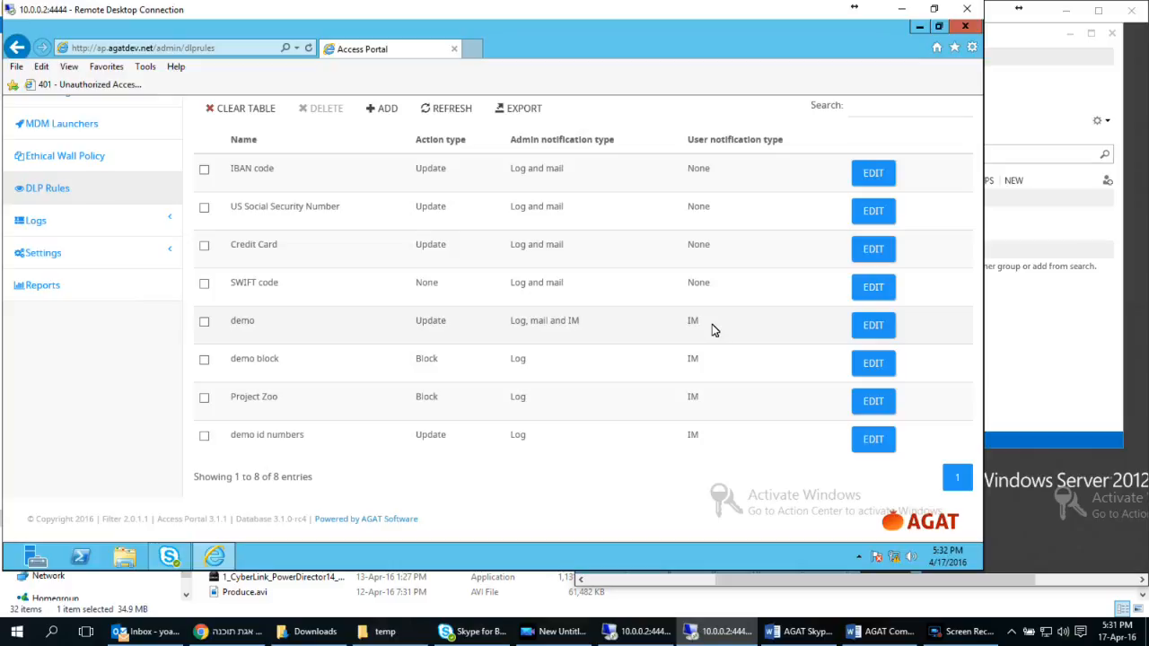
{"action": "mouse_move", "coordinate": [299, 368]}
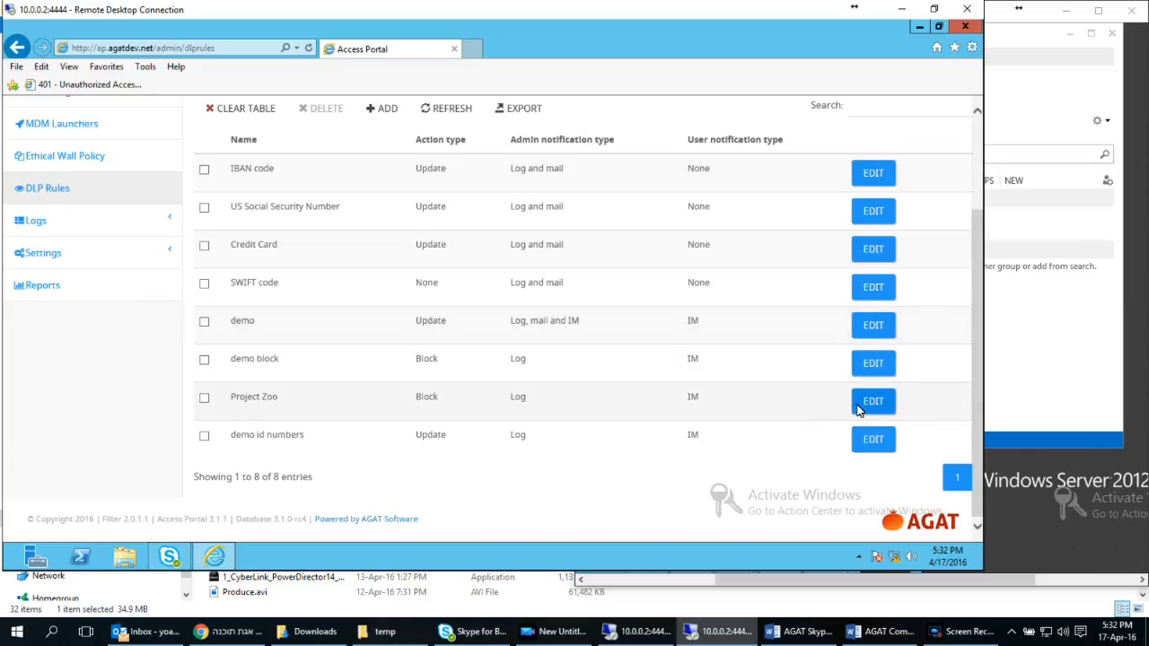
Check the Project Zoo rule unchanged, then IM alice 'have you heard of project zoo ?'
{"action": "left_click", "coordinate": [872, 401]}
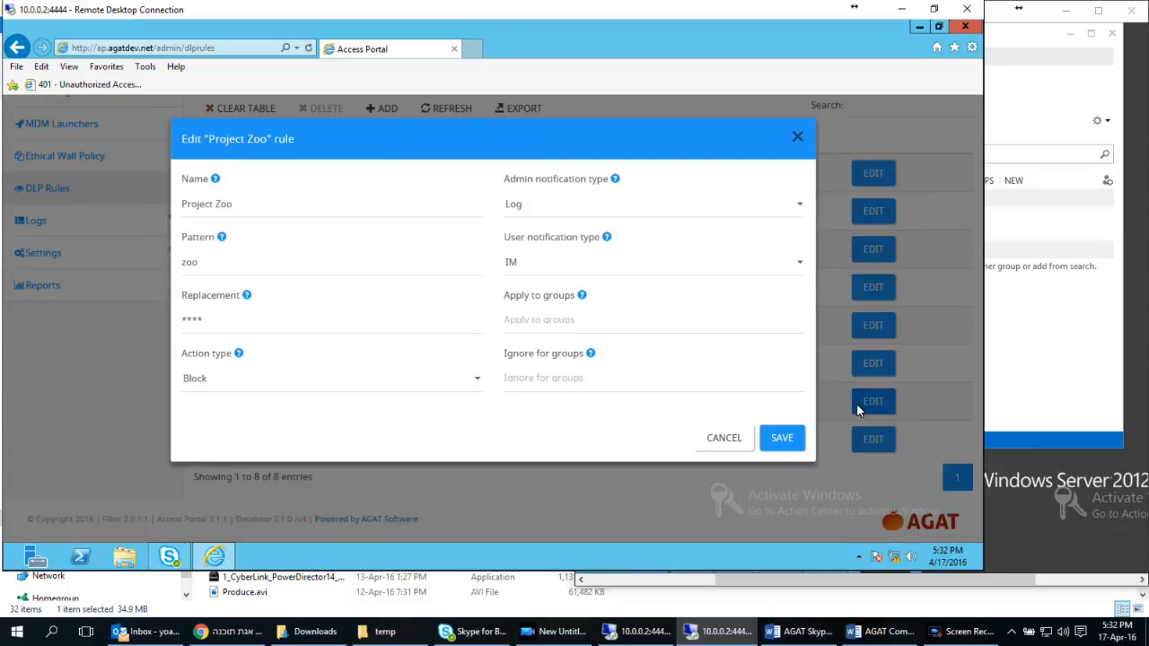
{"action": "mouse_move", "coordinate": [174, 396]}
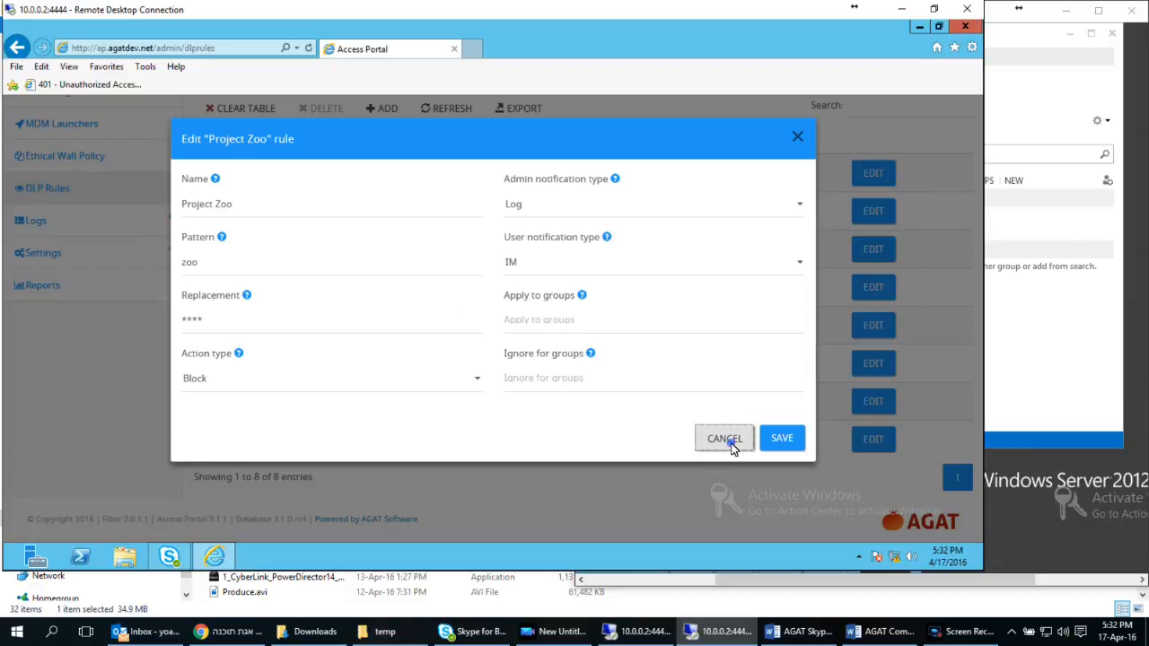
{"action": "left_click", "coordinate": [725, 438]}
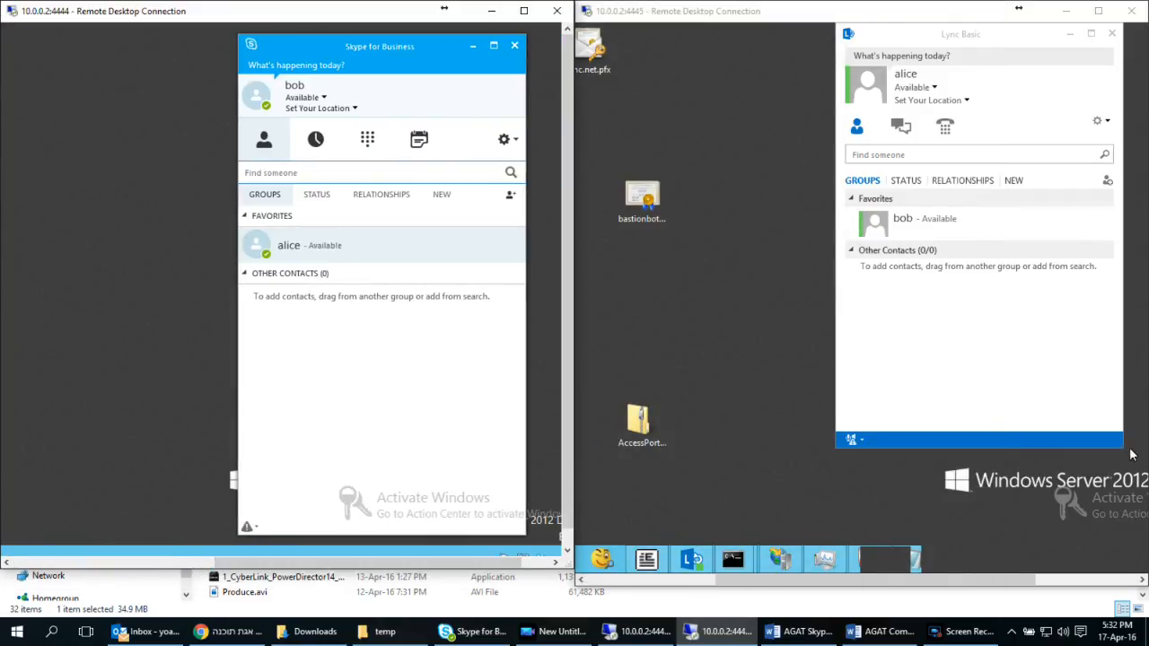
{"action": "mouse_move", "coordinate": [340, 214]}
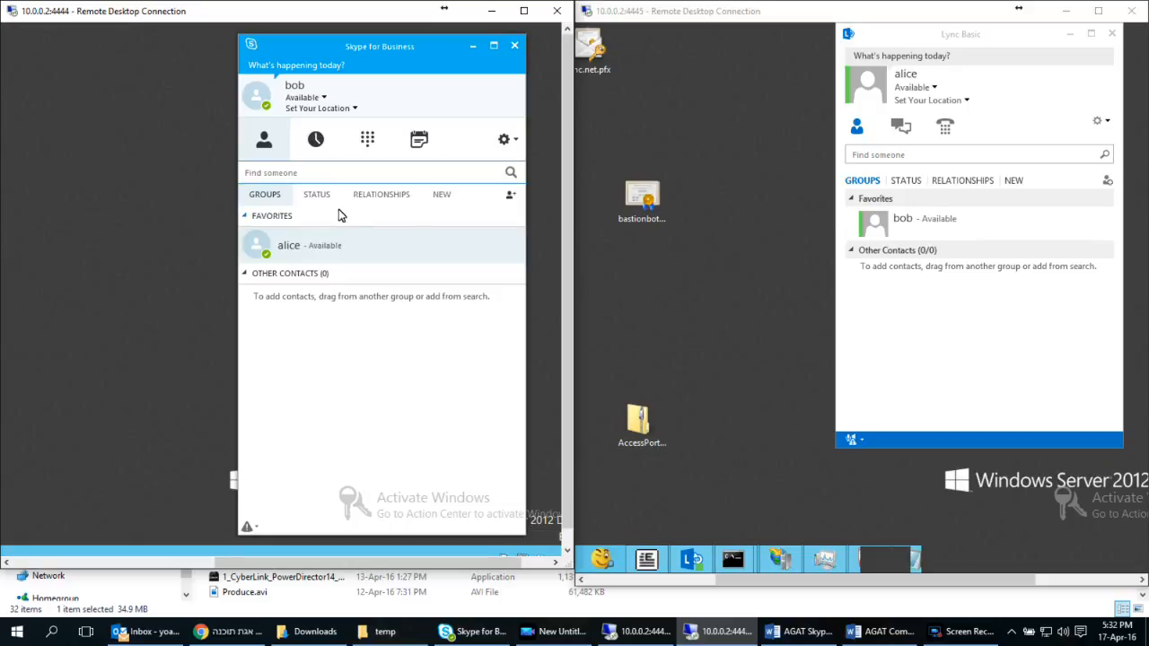
{"action": "right_click", "coordinate": [289, 245]}
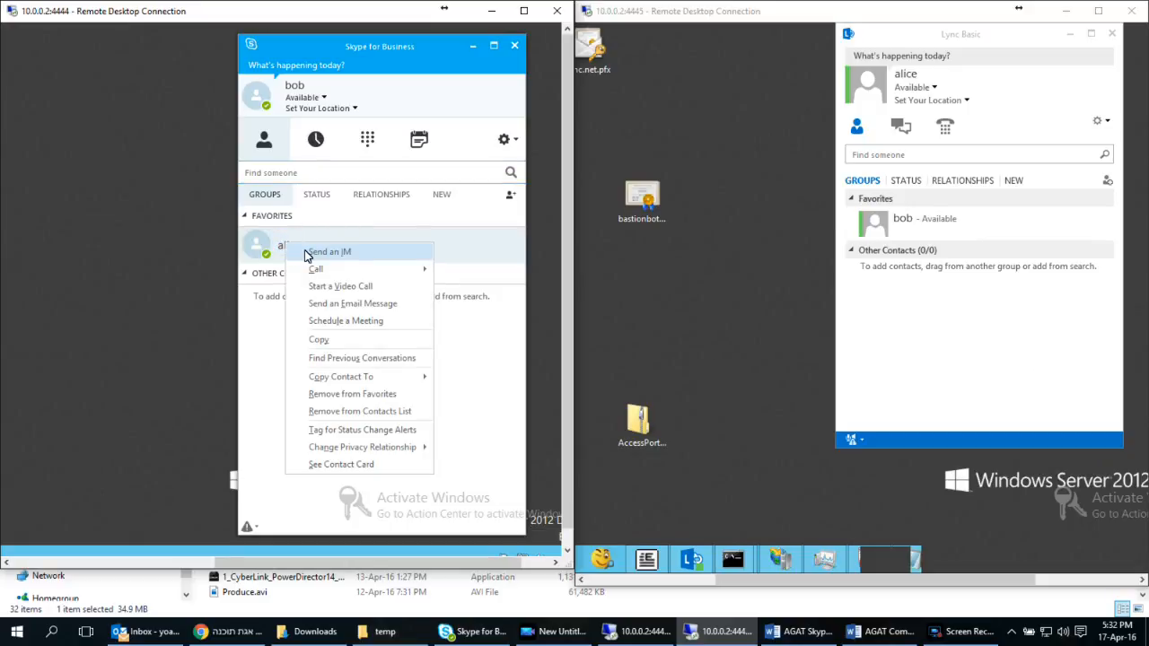
{"action": "left_click", "coordinate": [329, 251]}
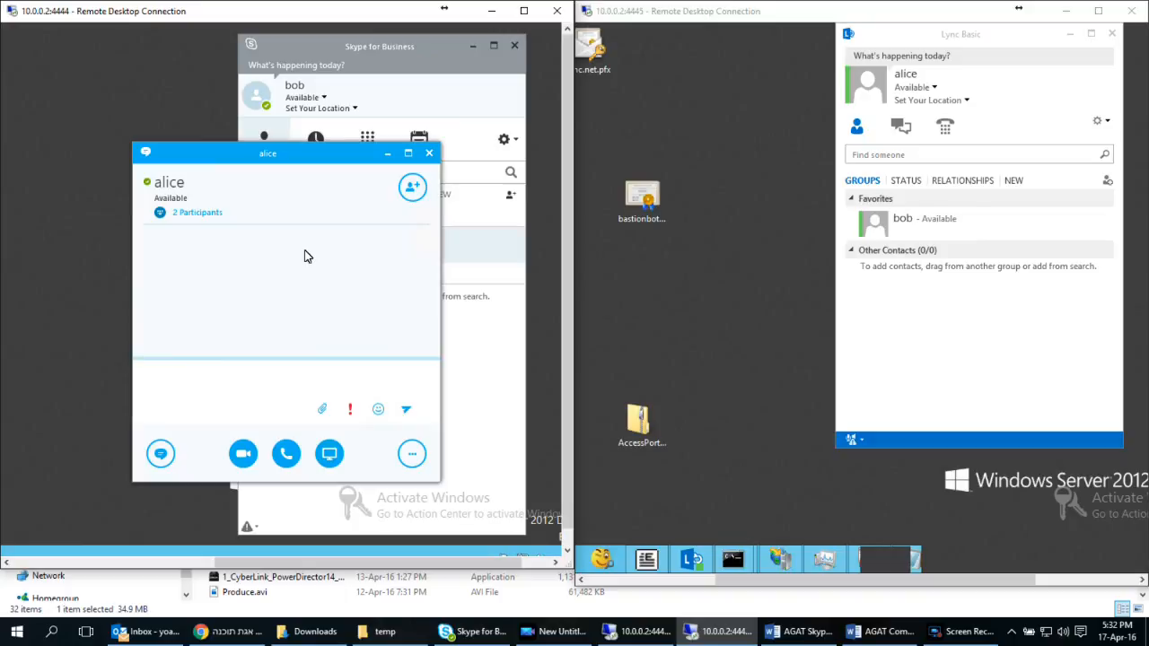
{"action": "type", "text": "have"}
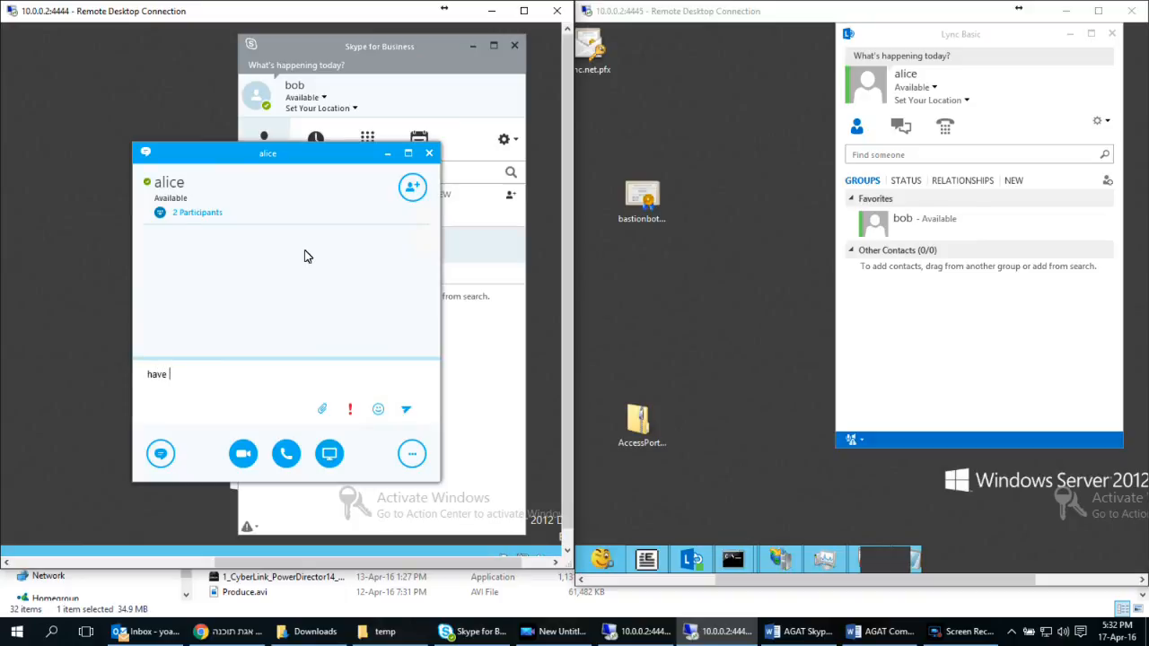
{"action": "type", "text": "you heard of p"}
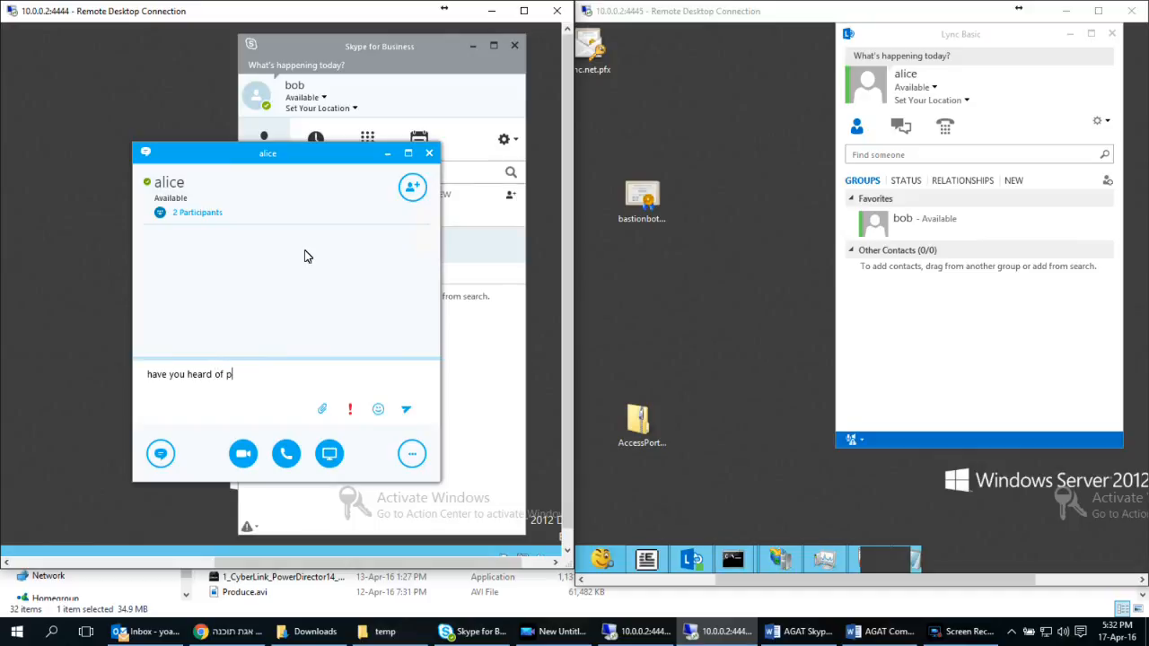
{"action": "type", "text": "roject zo"}
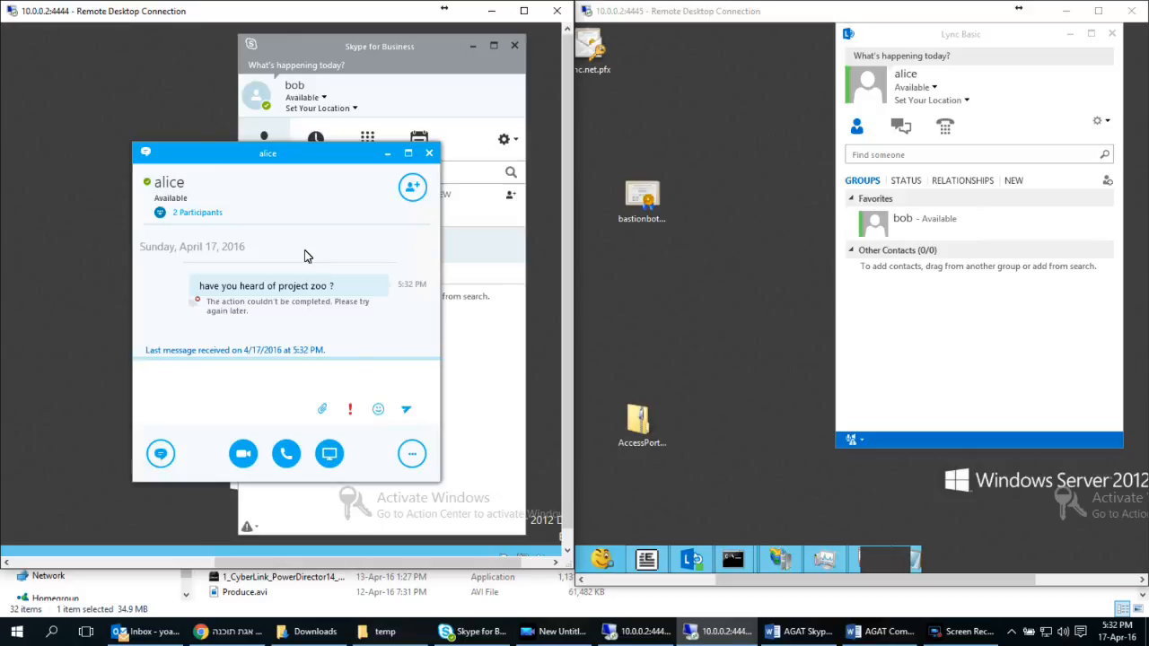
Accept the SkypeShield Admin invitation, read the DLP block notice, and close the conversation
{"action": "left_click", "coordinate": [270, 374]}
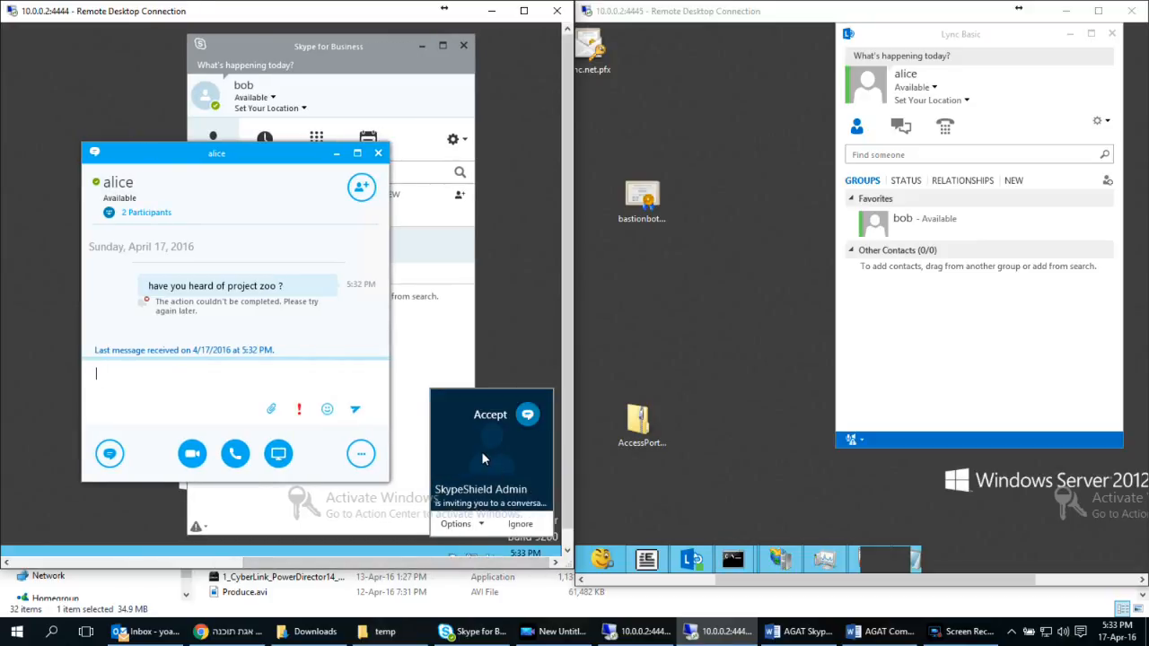
{"action": "left_click", "coordinate": [490, 414]}
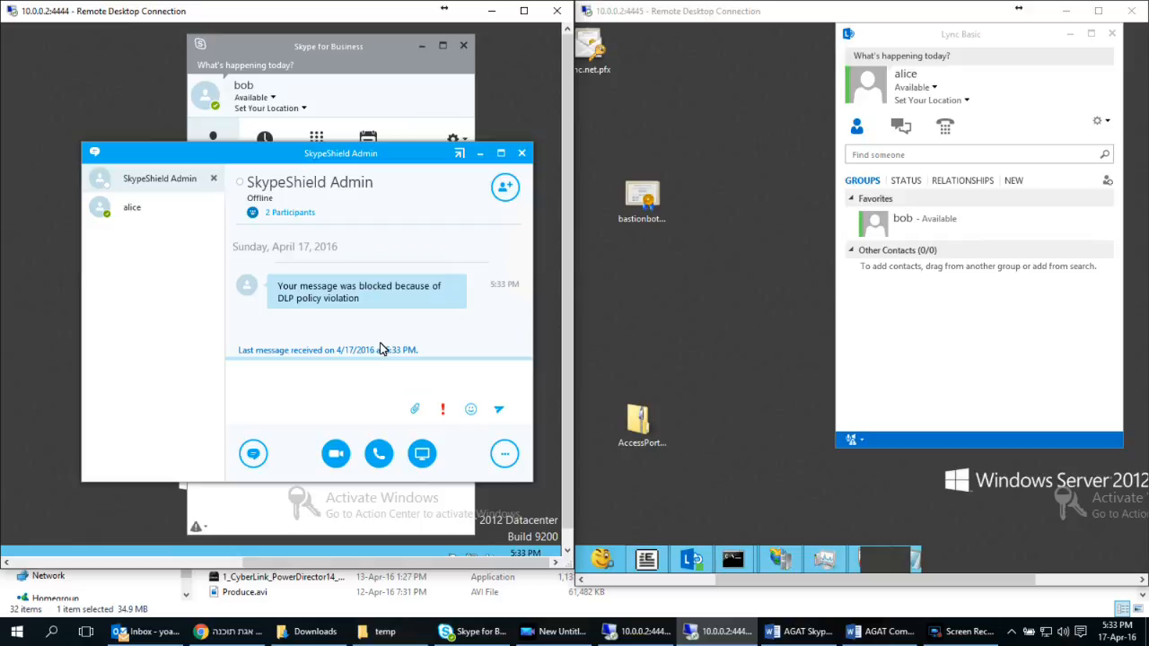
{"action": "left_click", "coordinate": [359, 377]}
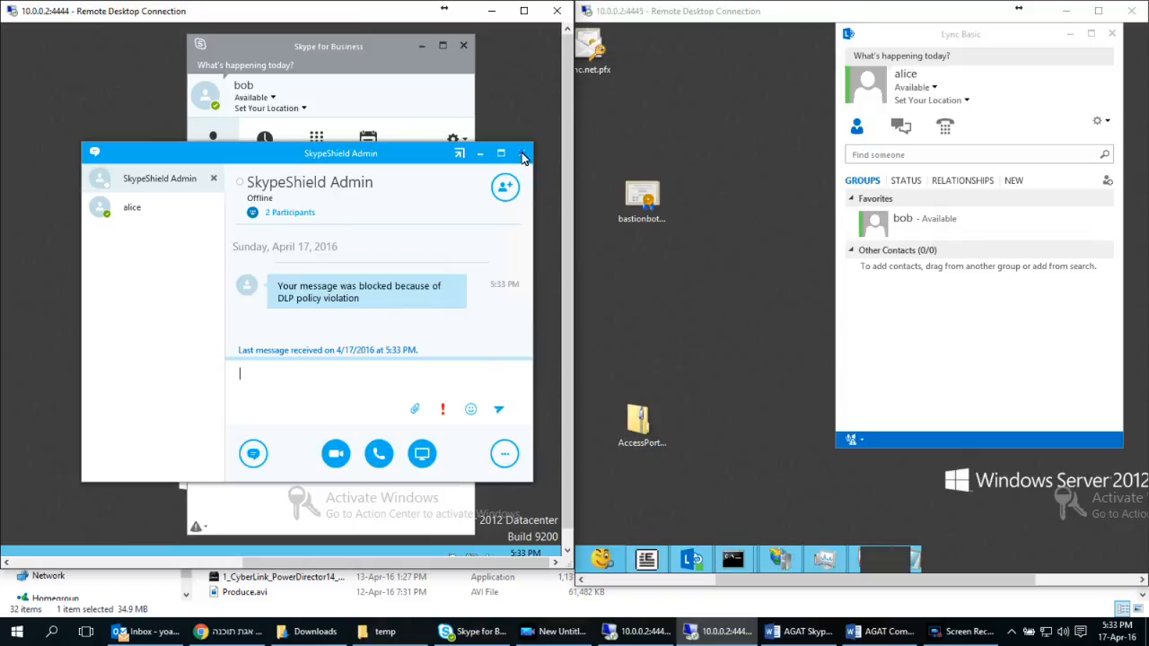
{"action": "left_click", "coordinate": [523, 153]}
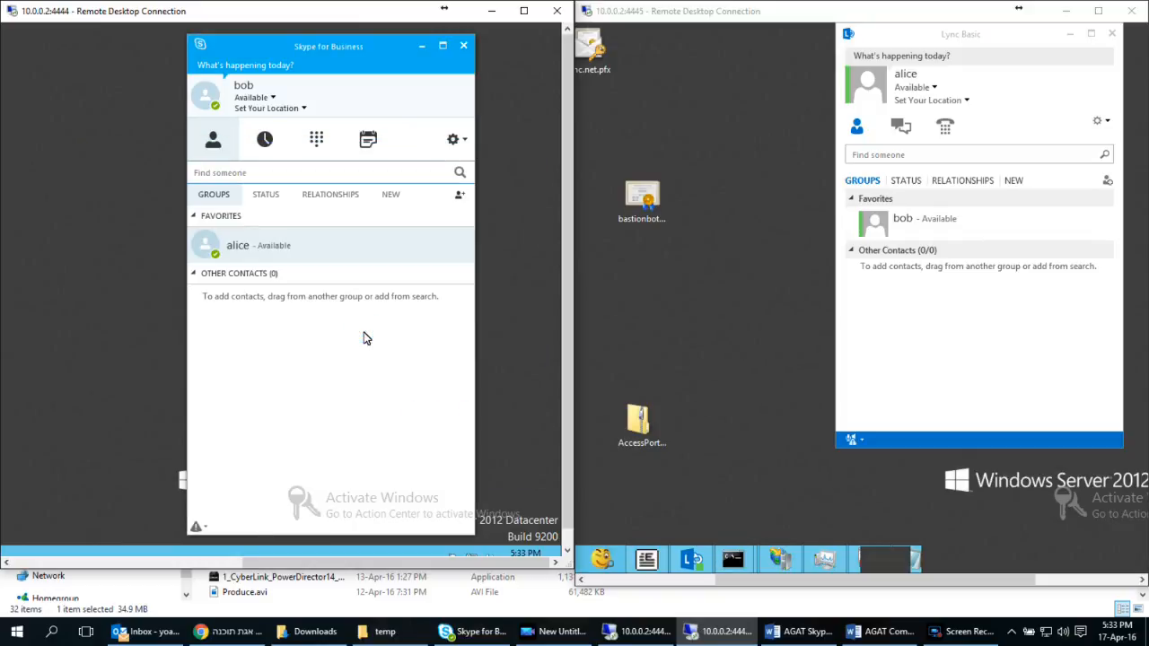
{"action": "mouse_move", "coordinate": [353, 349]}
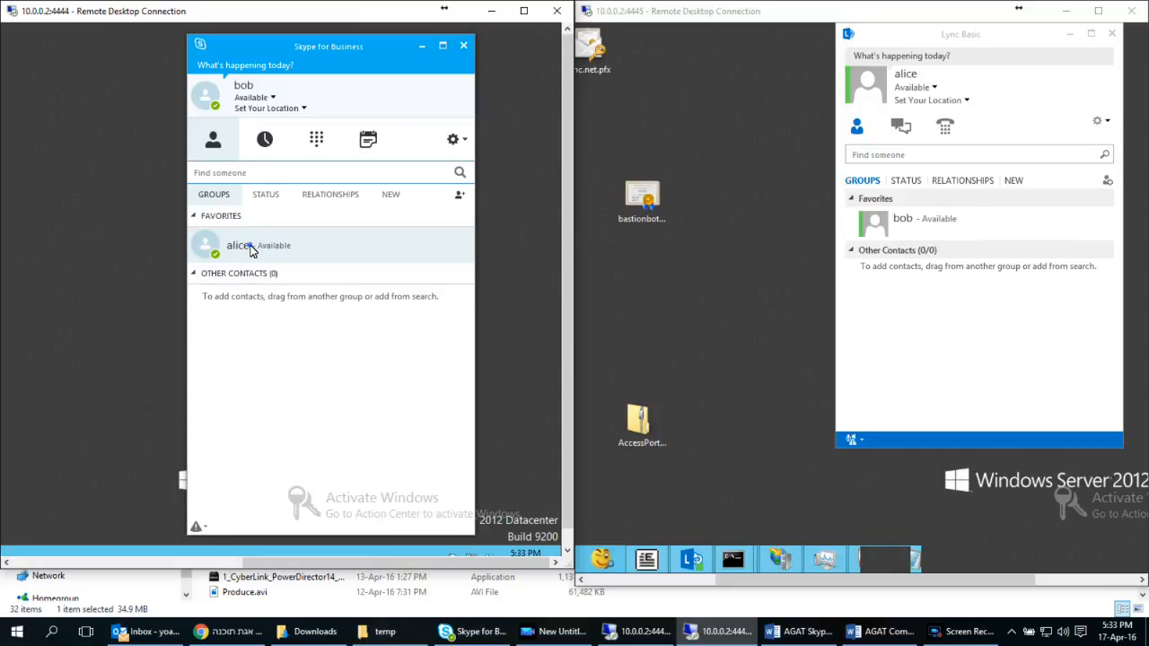
Start an IM with alice and type 'my id number is : 123'
{"action": "right_click", "coordinate": [237, 245]}
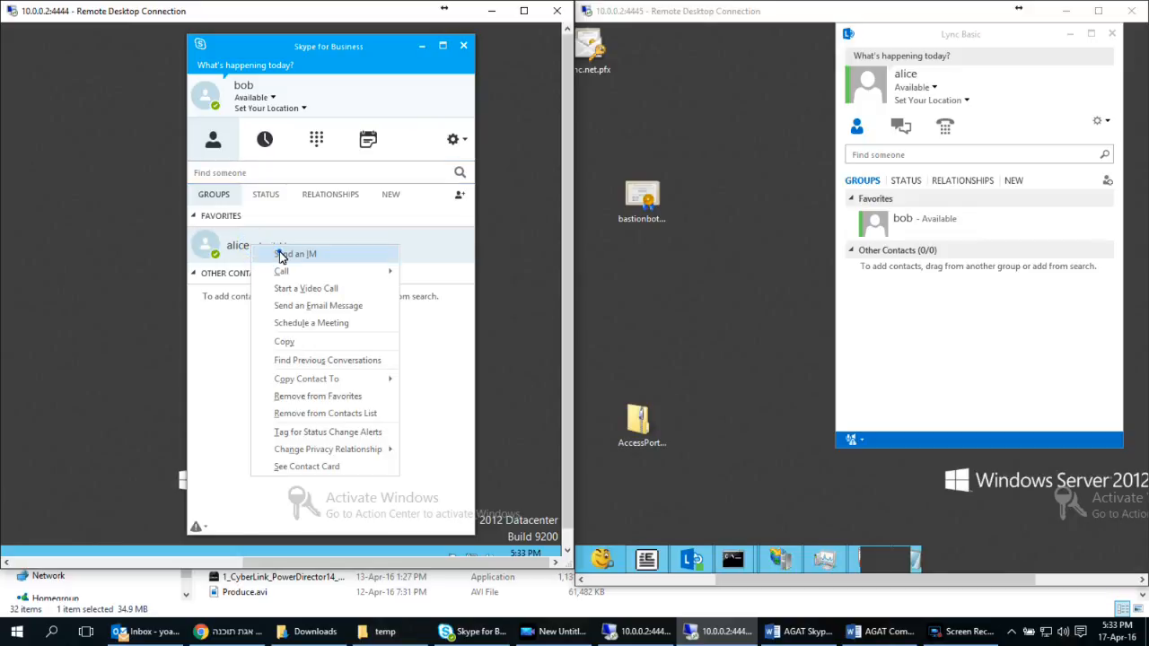
{"action": "left_click", "coordinate": [293, 253]}
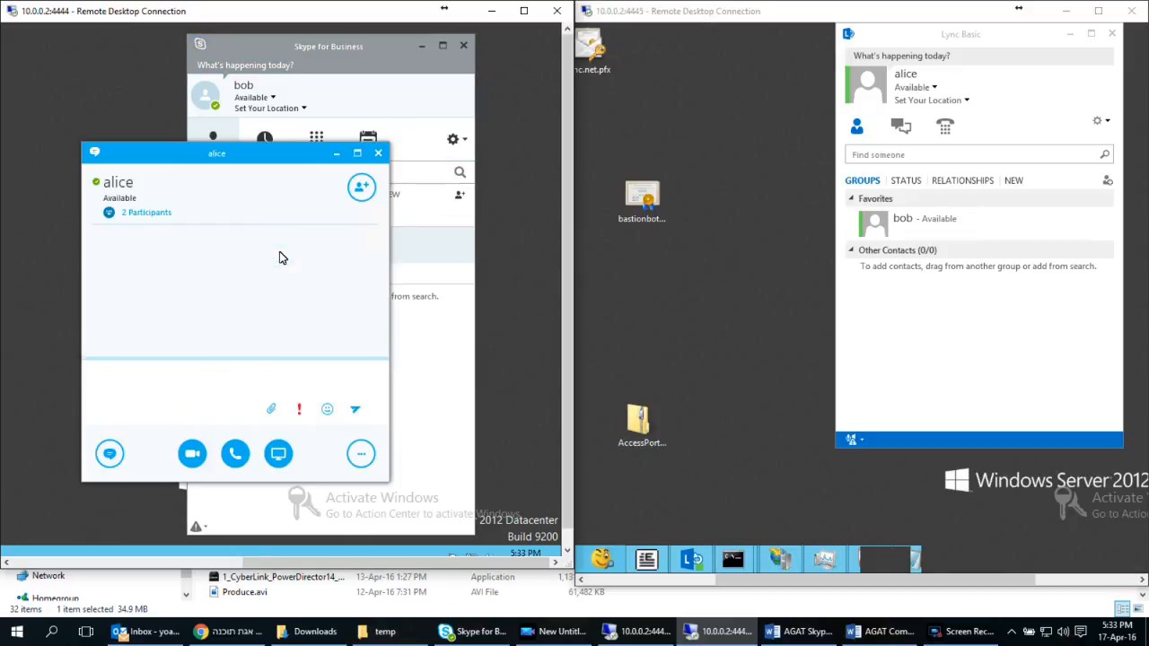
{"action": "type", "text": "my id number is"}
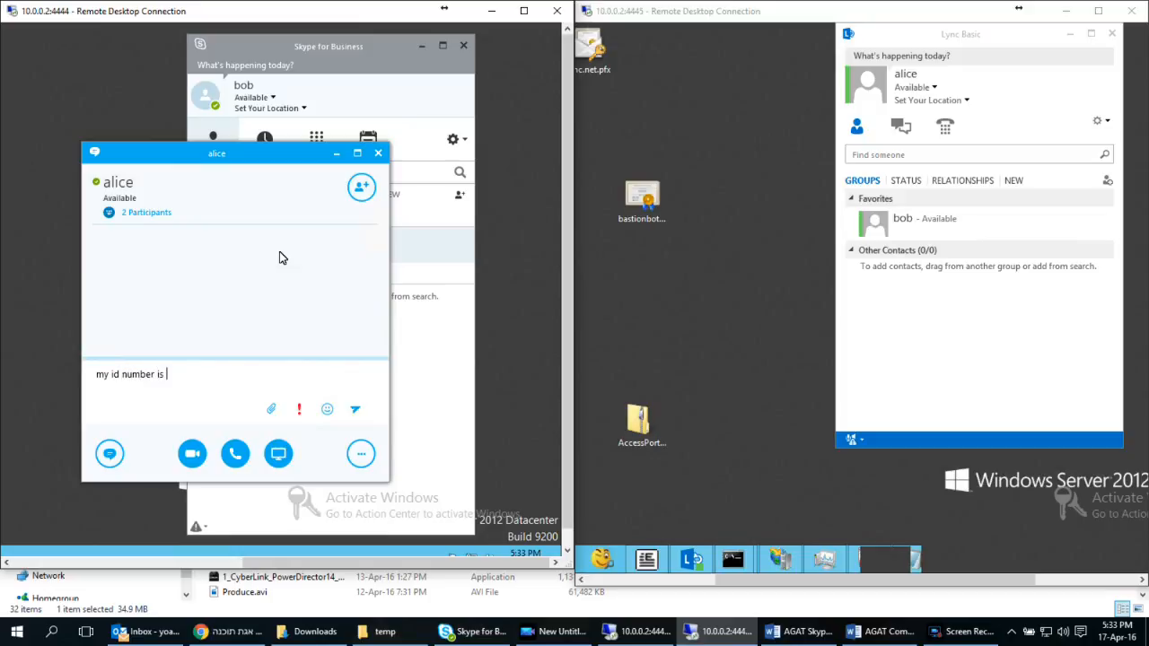
{"action": "type", "text": ": 123"}
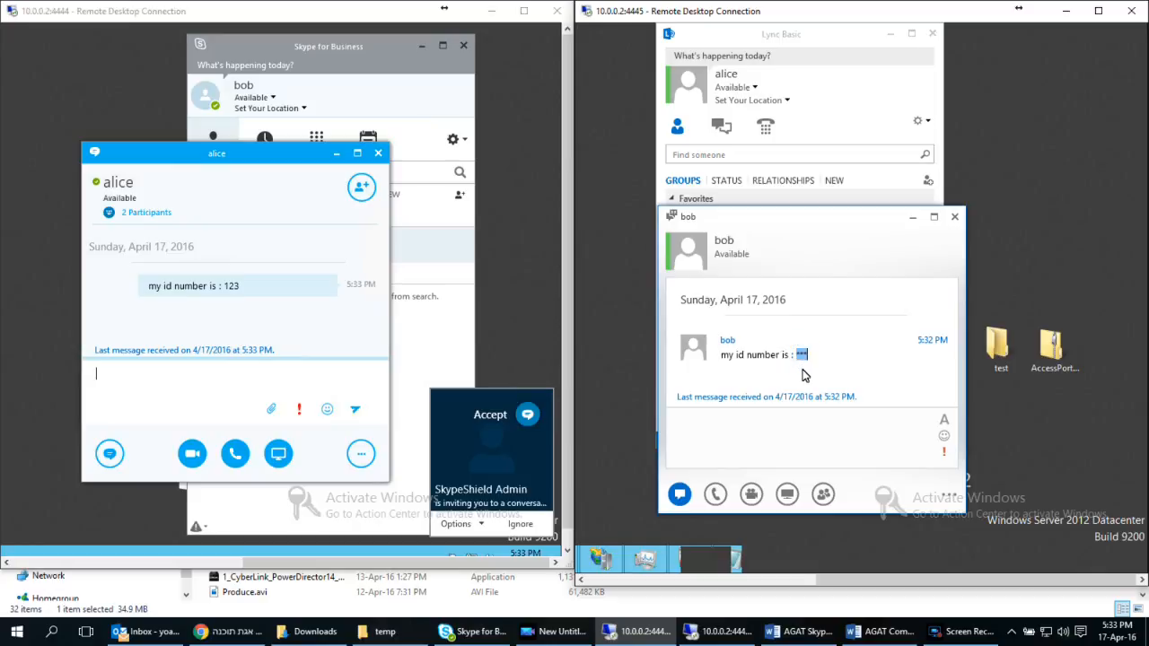
{"action": "mouse_move", "coordinate": [541, 450]}
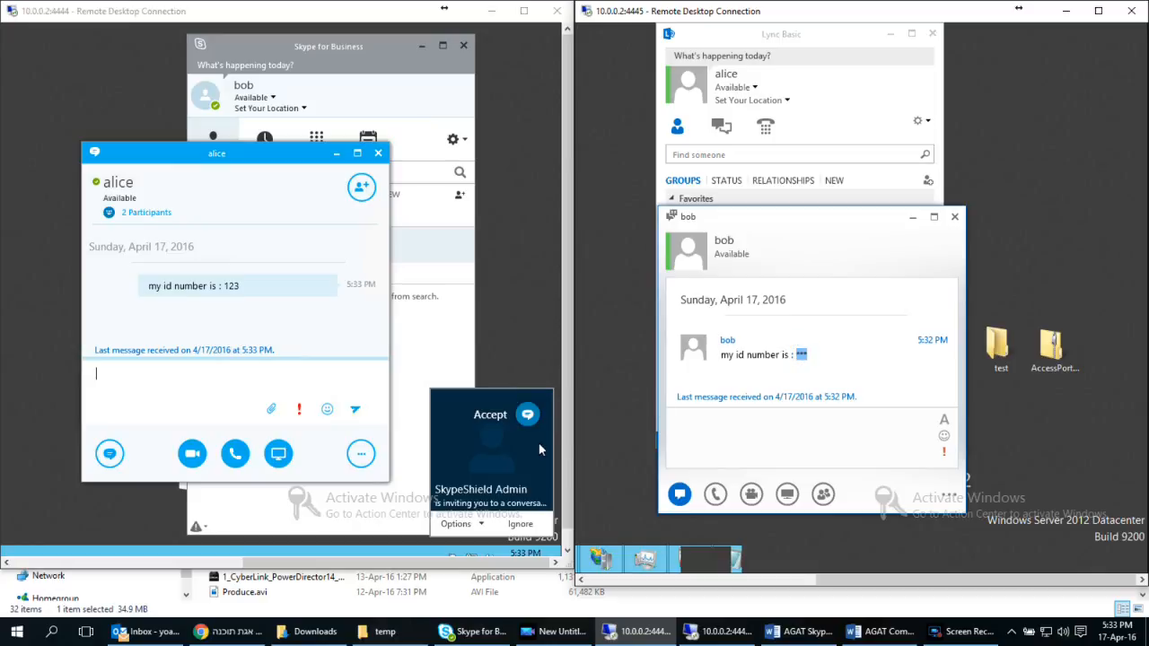
{"action": "mouse_move", "coordinate": [501, 446]}
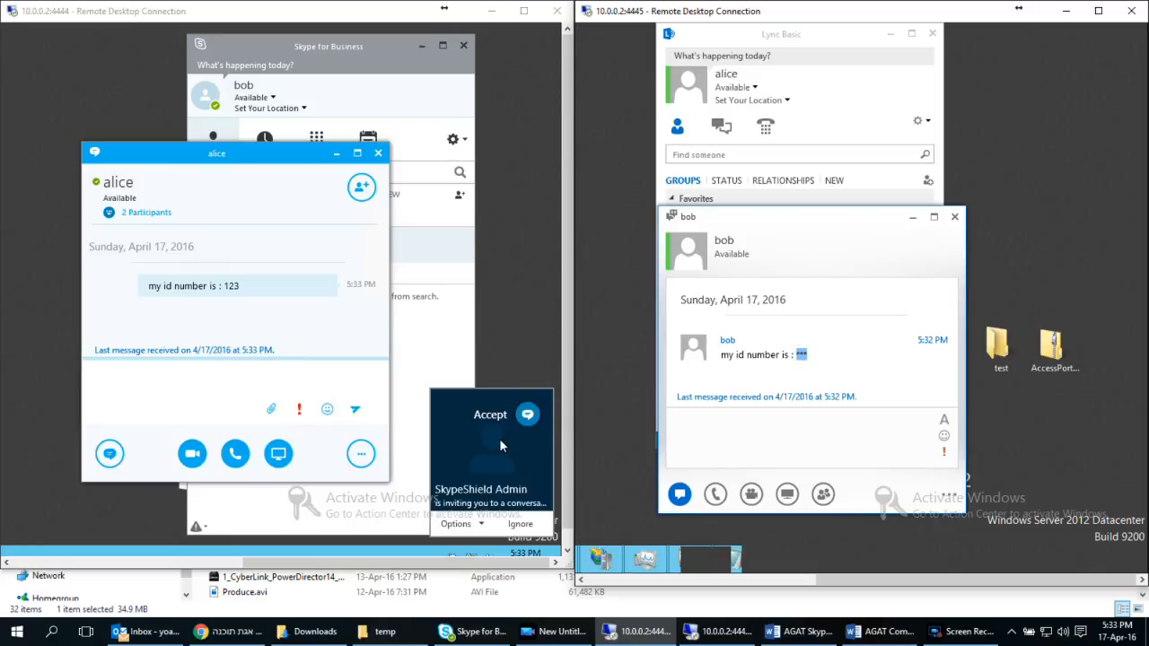
Accept the SkypeShield Admin invitation explaining the sensitive information was removed
{"action": "left_click", "coordinate": [490, 414]}
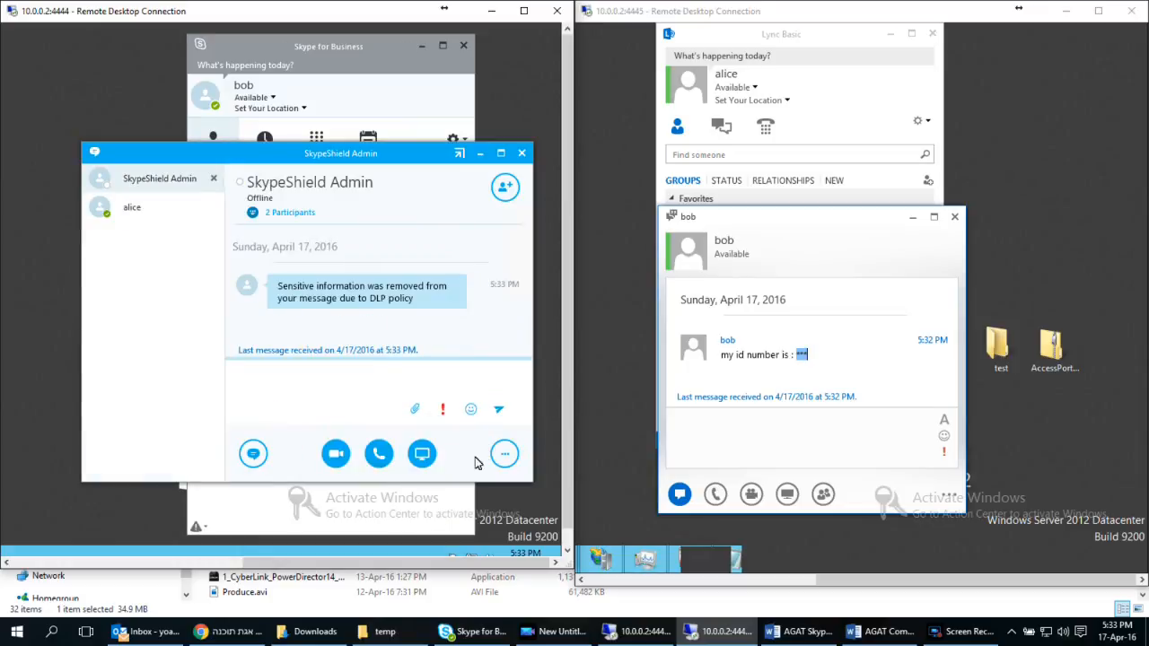
{"action": "mouse_move", "coordinate": [408, 312]}
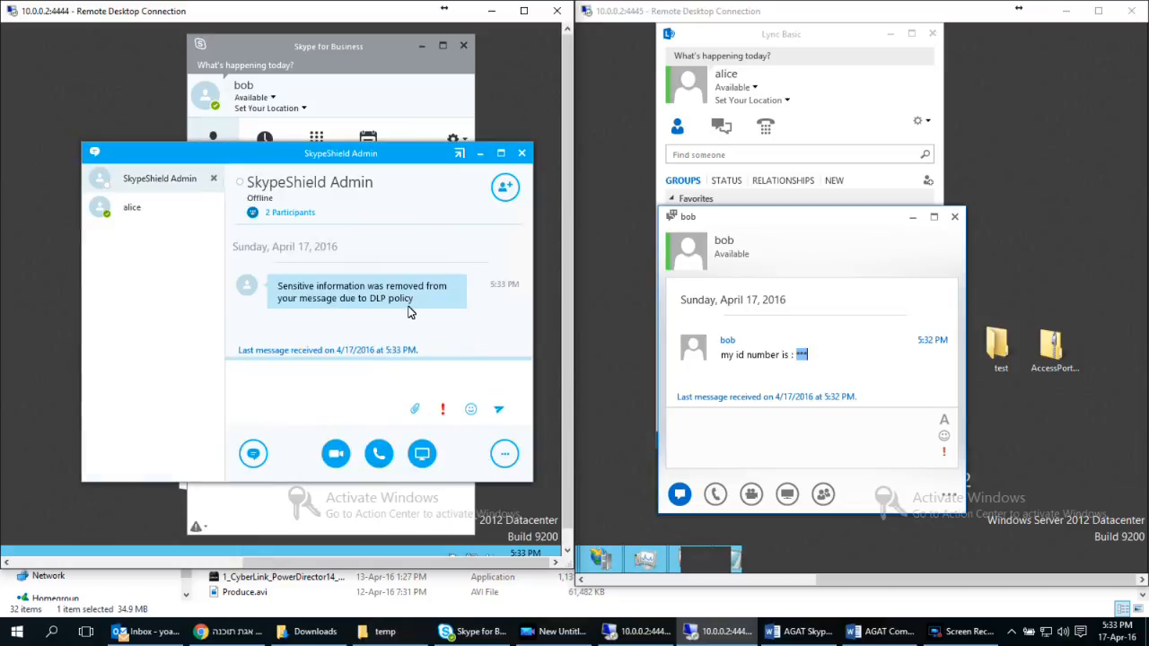